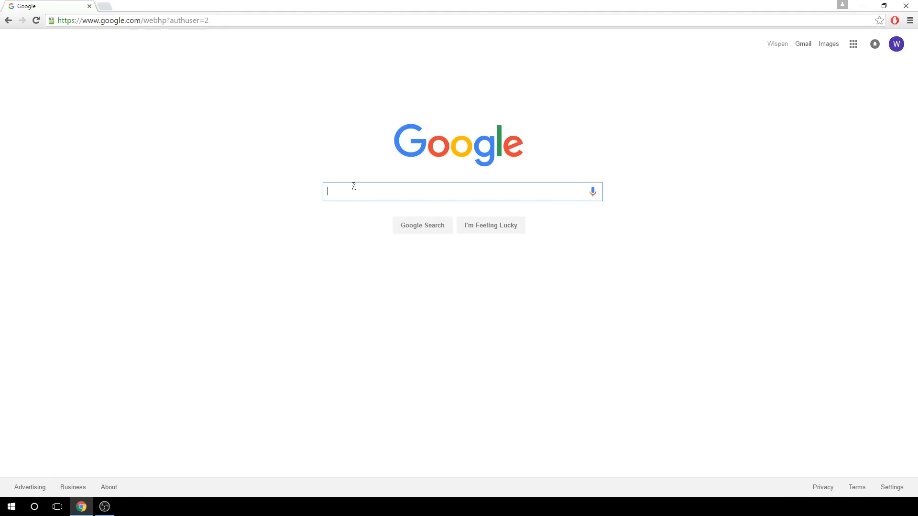
Search Google for 'pixemo' and open the Pixelmon Mod downloads page.
{"action": "type", "text": "pixemo"}
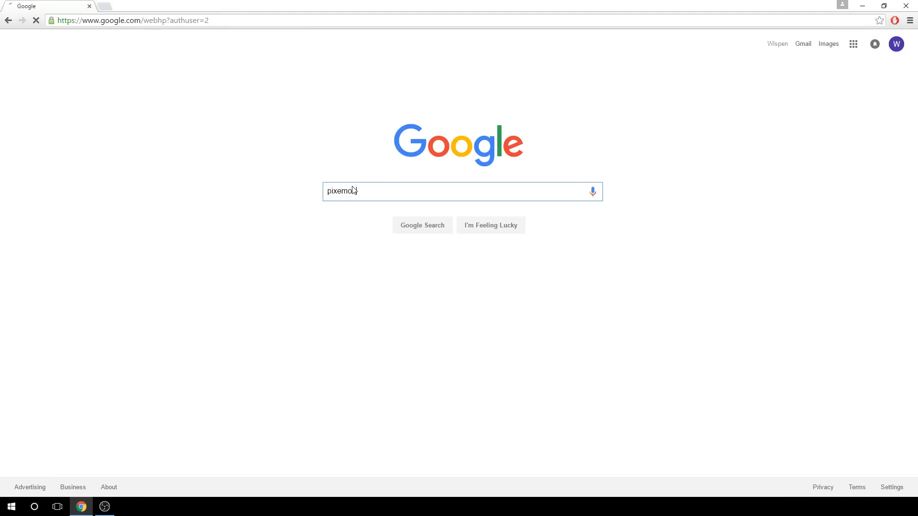
{"action": "key", "text": "Enter"}
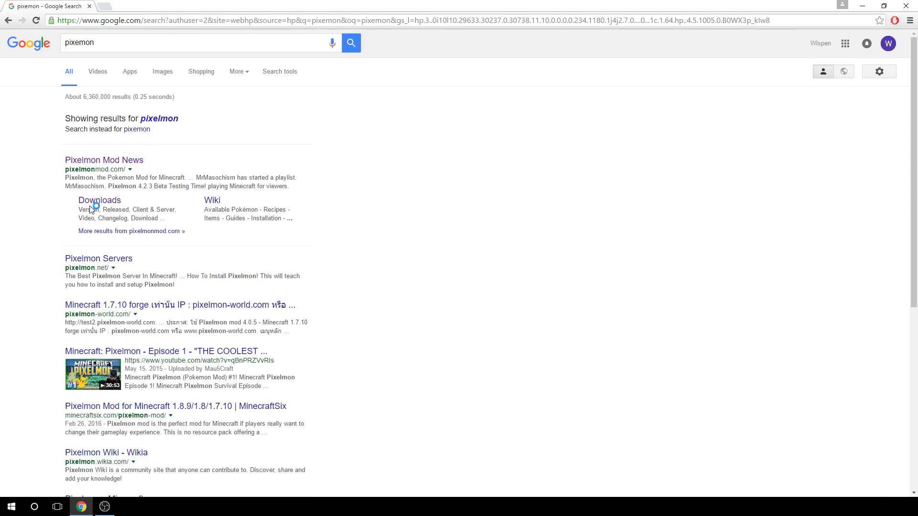
{"action": "left_click", "coordinate": [99, 200]}
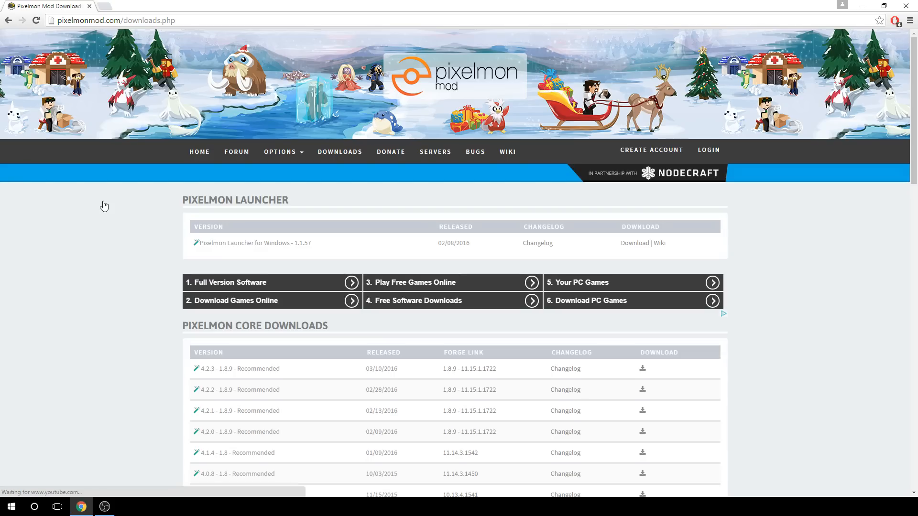
{"action": "mouse_move", "coordinate": [231, 243]}
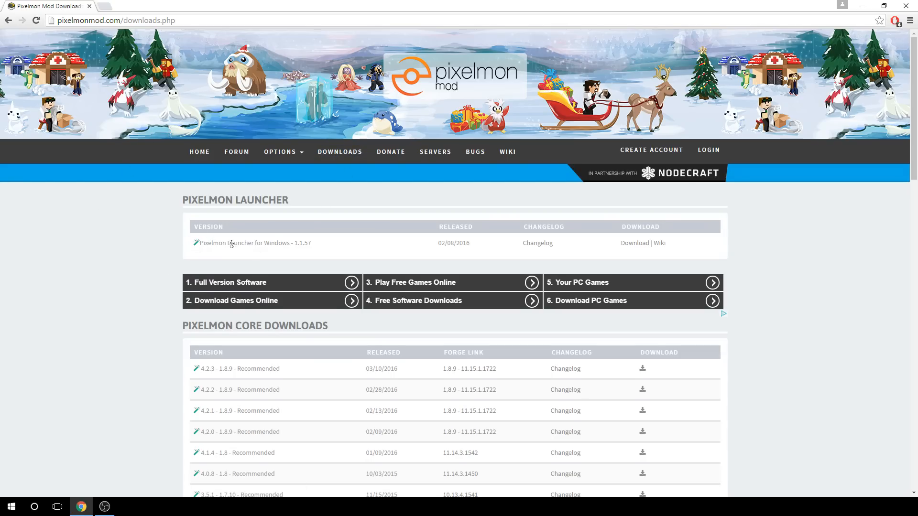
{"action": "mouse_move", "coordinate": [325, 249]}
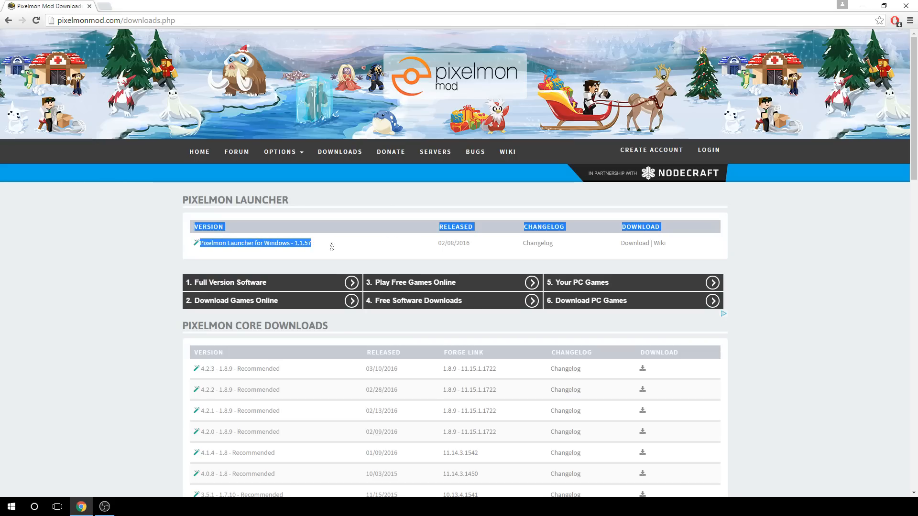
{"action": "mouse_move", "coordinate": [329, 246]}
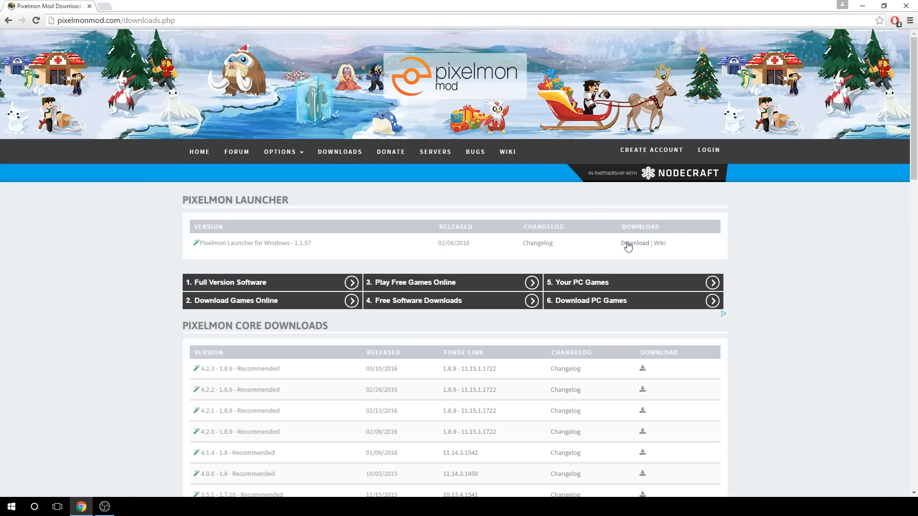
Download the Pixelmon Launcher for Windows installer through the adf.ly and mirror pages.
{"action": "left_click", "coordinate": [635, 242]}
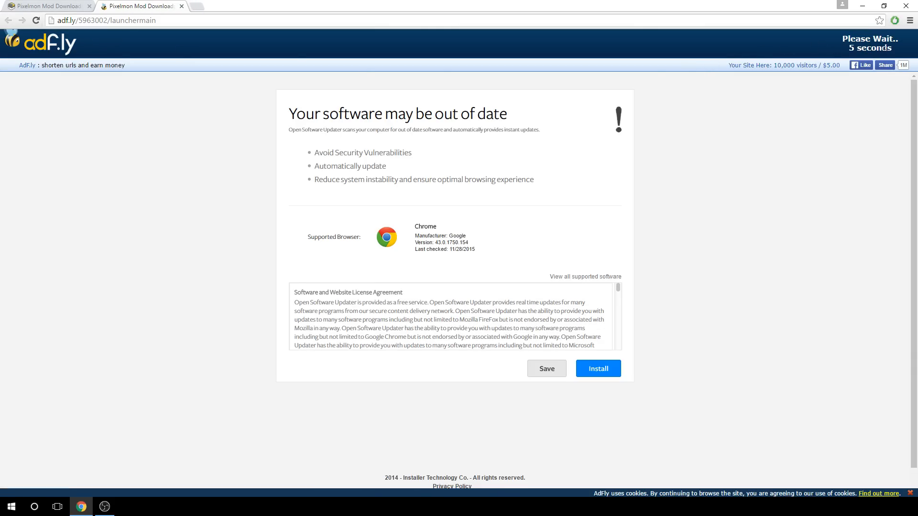
{"action": "left_click", "coordinate": [598, 369]}
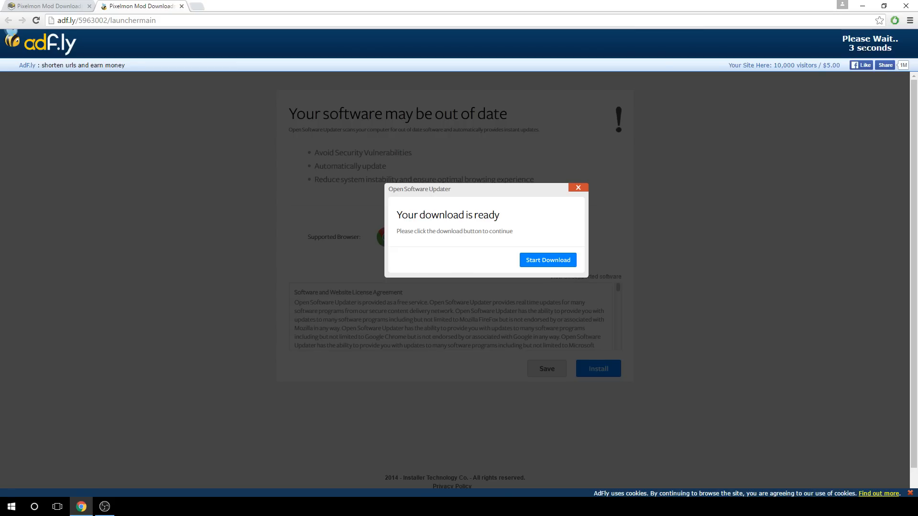
{"action": "mouse_move", "coordinate": [867, 49]}
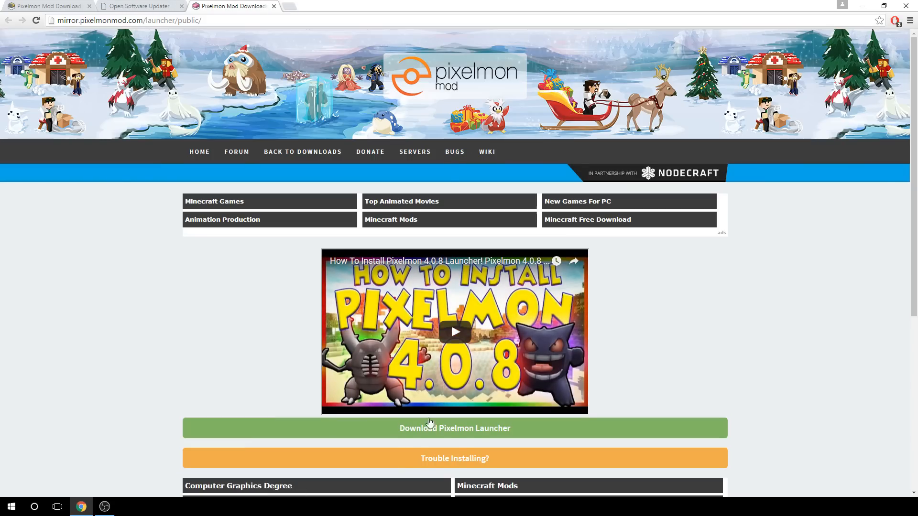
{"action": "left_click", "coordinate": [454, 428]}
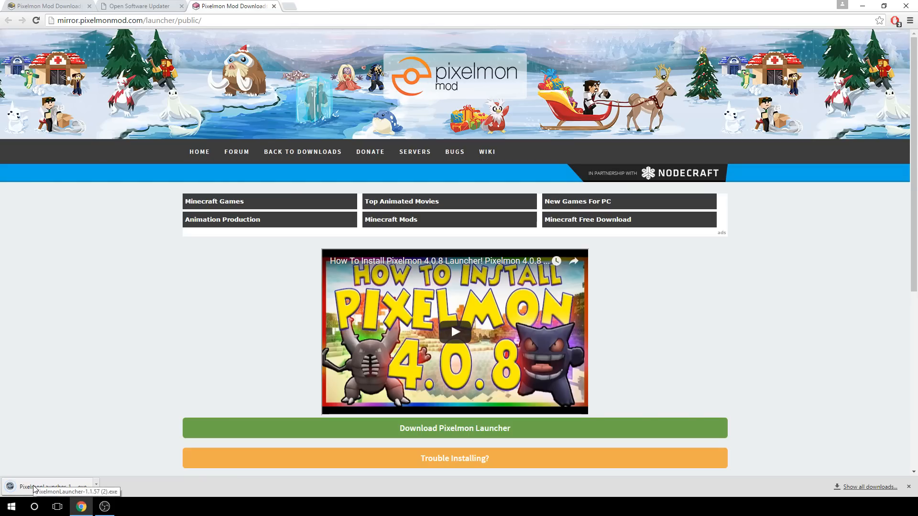
Run the downloaded installer and set the install location to D:\pixemon.
{"action": "left_click", "coordinate": [45, 486]}
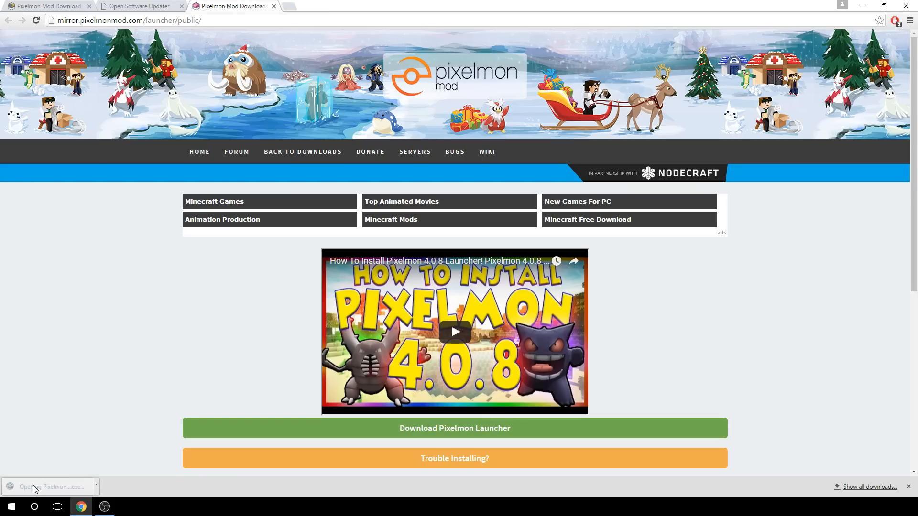
{"action": "left_click", "coordinate": [46, 487]}
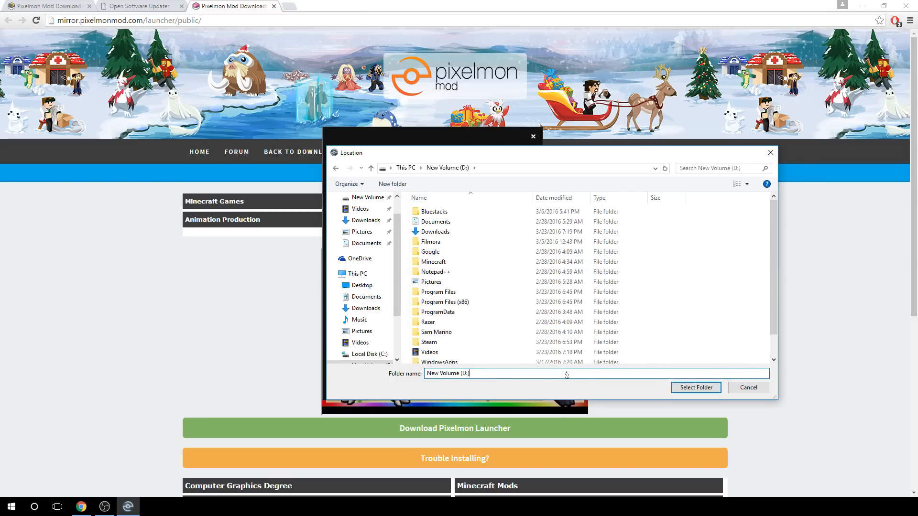
{"action": "left_click", "coordinate": [696, 387]}
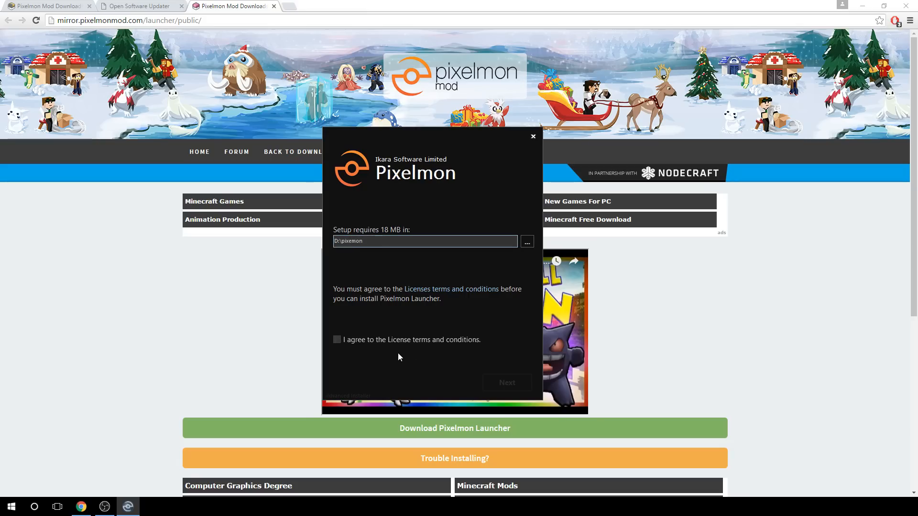
{"action": "left_click", "coordinate": [425, 240]}
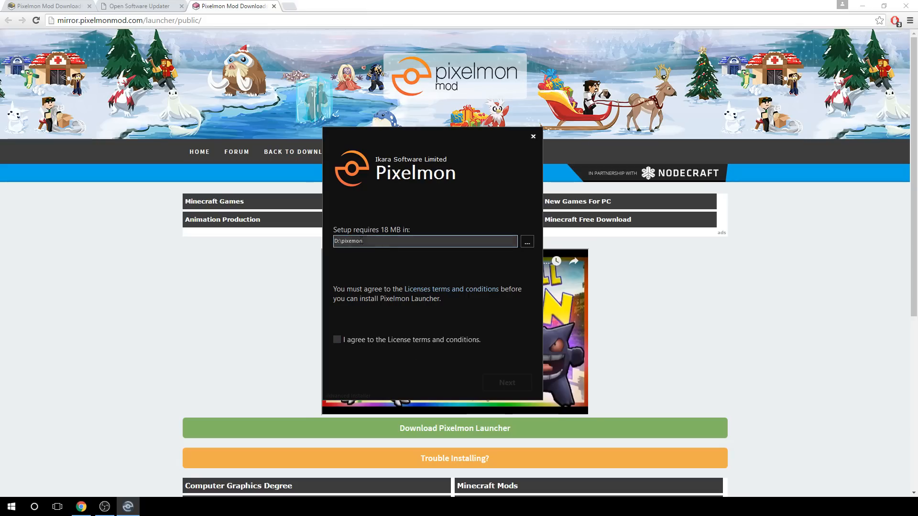
Agree to the license terms and install the Pixelmon Launcher.
{"action": "left_click", "coordinate": [337, 339]}
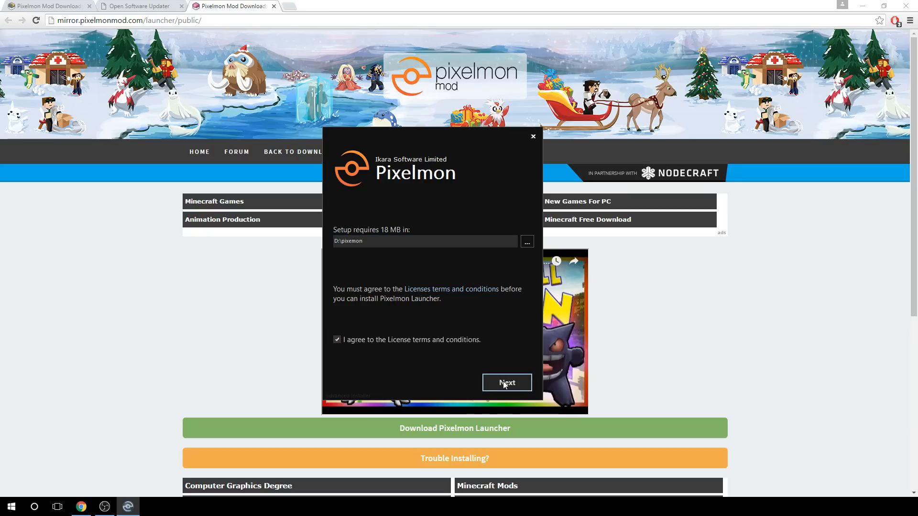
{"action": "left_click", "coordinate": [508, 382]}
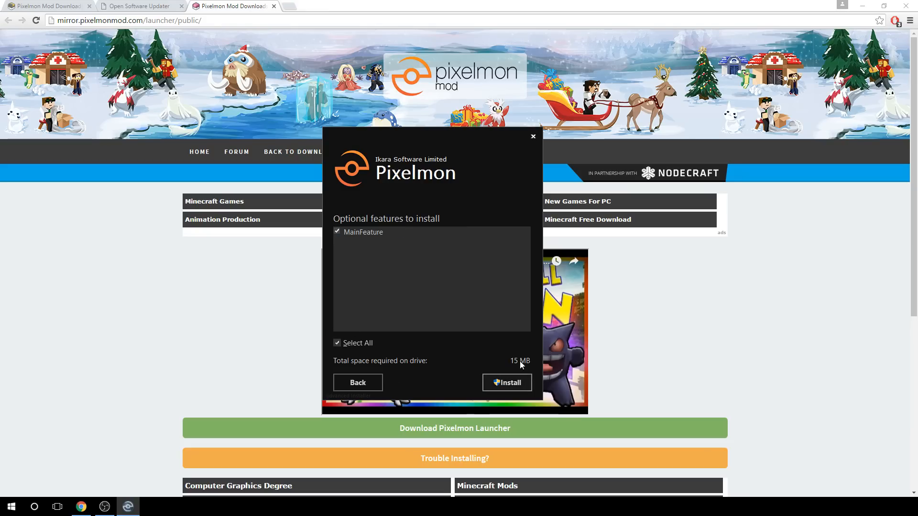
{"action": "left_click", "coordinate": [533, 136]}
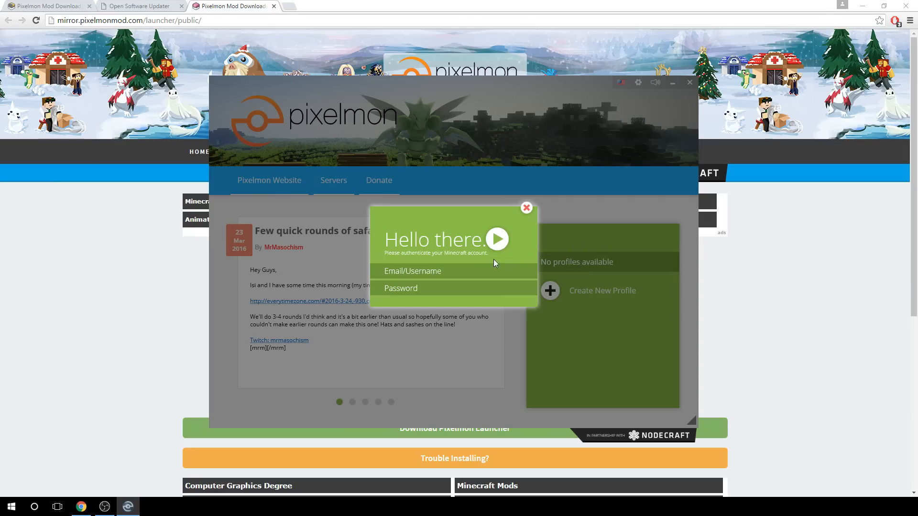
{"action": "mouse_move", "coordinate": [461, 176]}
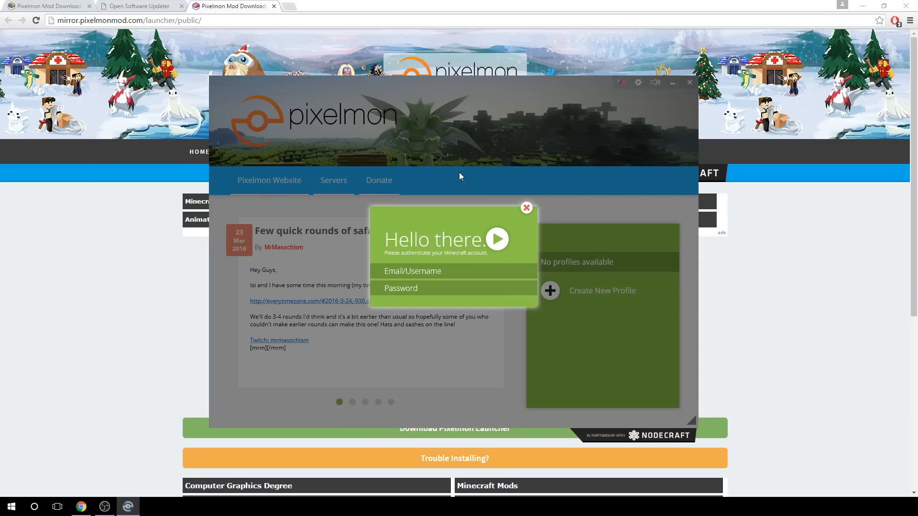
{"action": "mouse_move", "coordinate": [590, 236]}
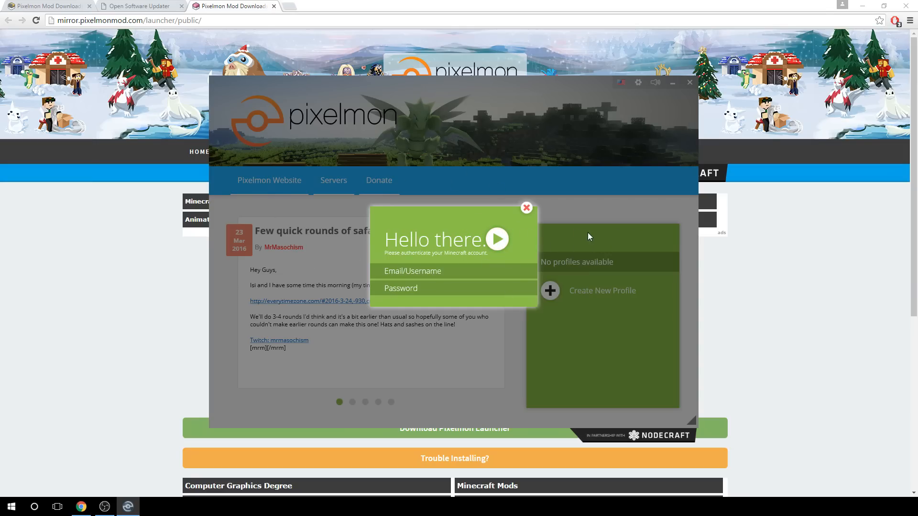
{"action": "mouse_move", "coordinate": [538, 221]}
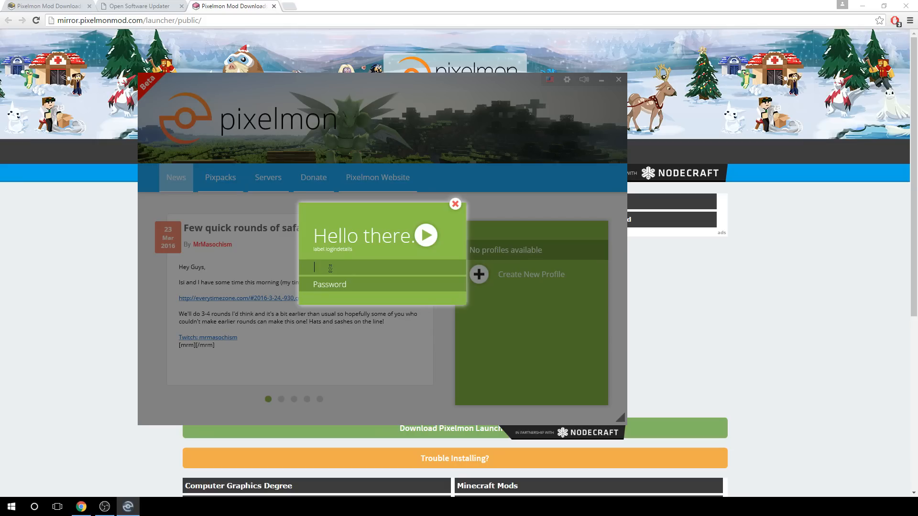
Enter the username 'Wips' and log in to the Minecraft account.
{"action": "type", "text": "Wips"}
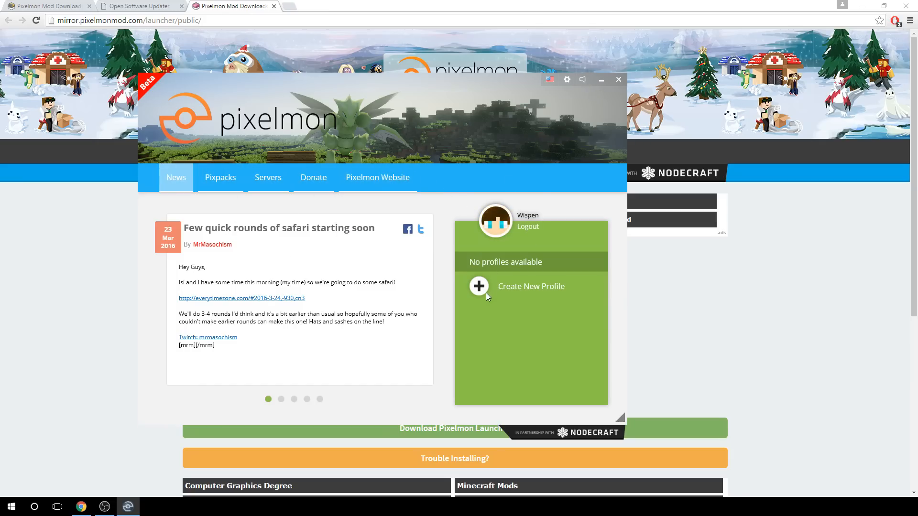
Create a profile named '3.5.1' using Pixelmon 3.5.1 and save it.
{"action": "left_click", "coordinate": [478, 286]}
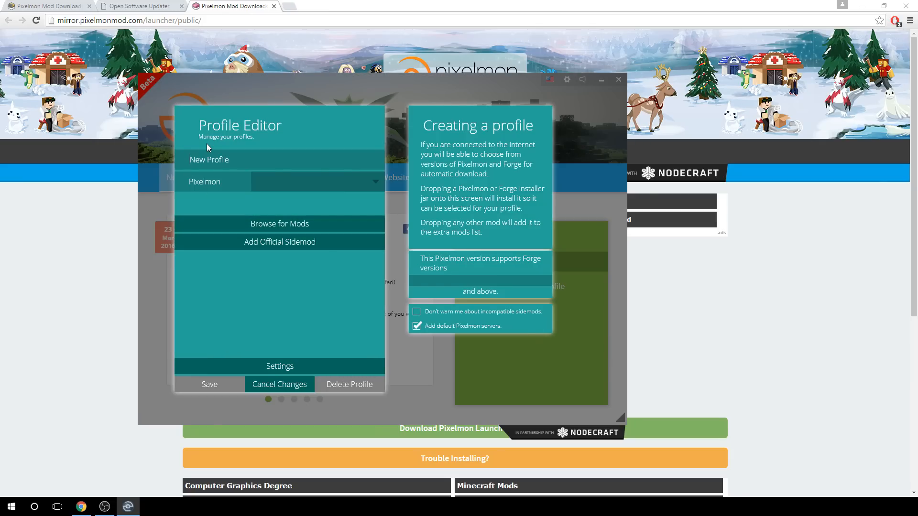
{"action": "type", "text": "3.5.1"}
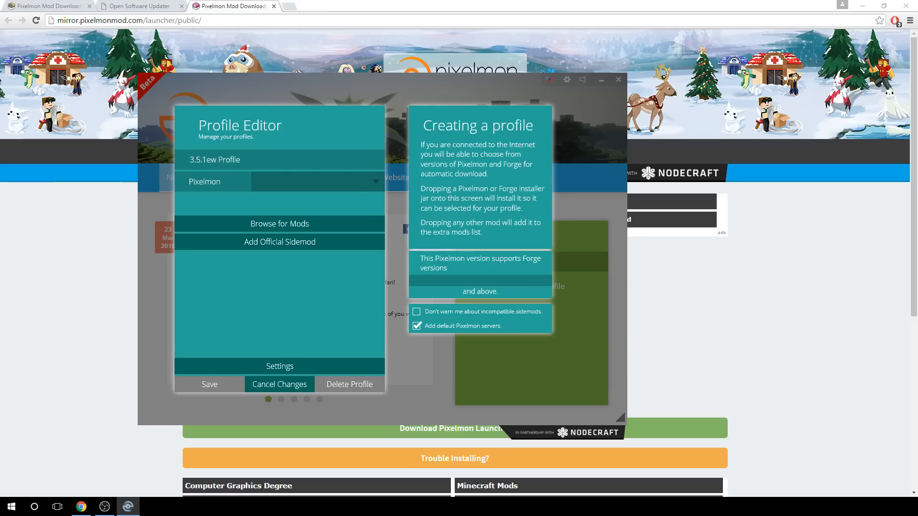
{"action": "type", "text": "3.5.1"}
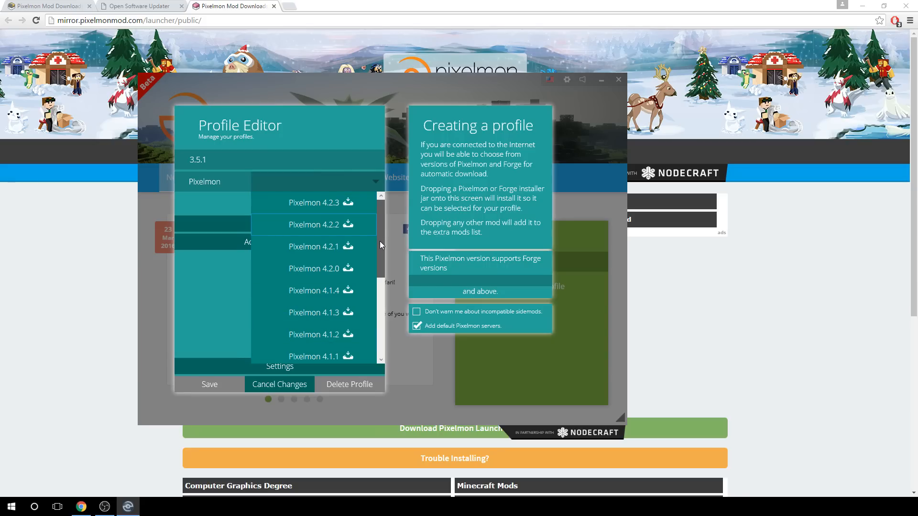
{"action": "scroll", "scroll_direction": "down", "scroll_amount": 3}
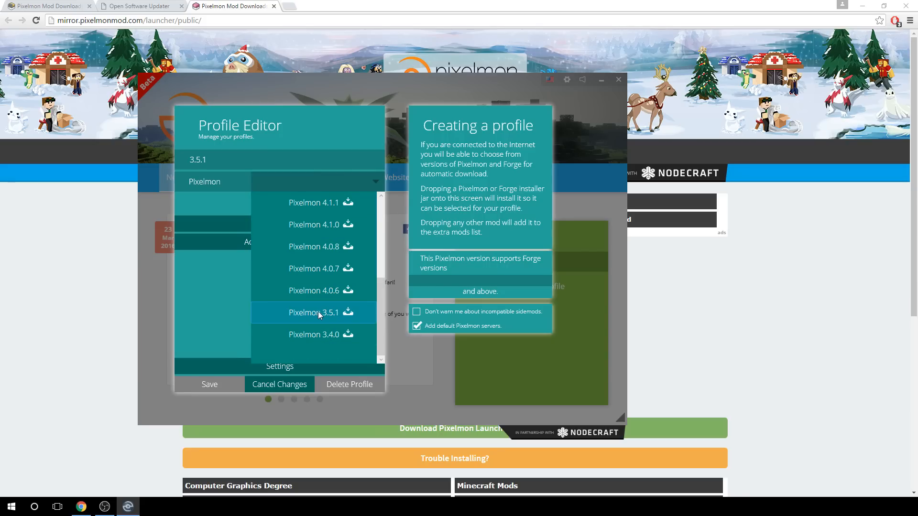
{"action": "left_click", "coordinate": [314, 312]}
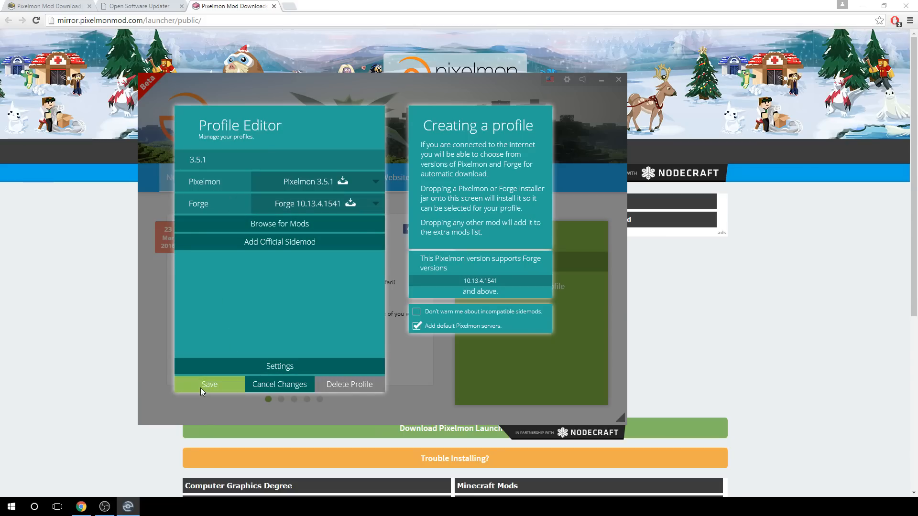
{"action": "left_click", "coordinate": [209, 384]}
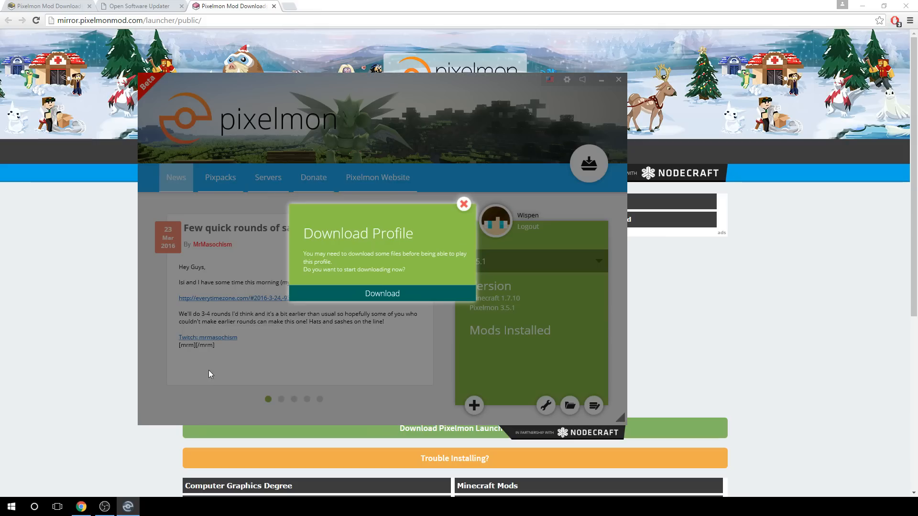
Download the 3.5.1 profile files, then run and launch Minecraft with it.
{"action": "left_click", "coordinate": [382, 293]}
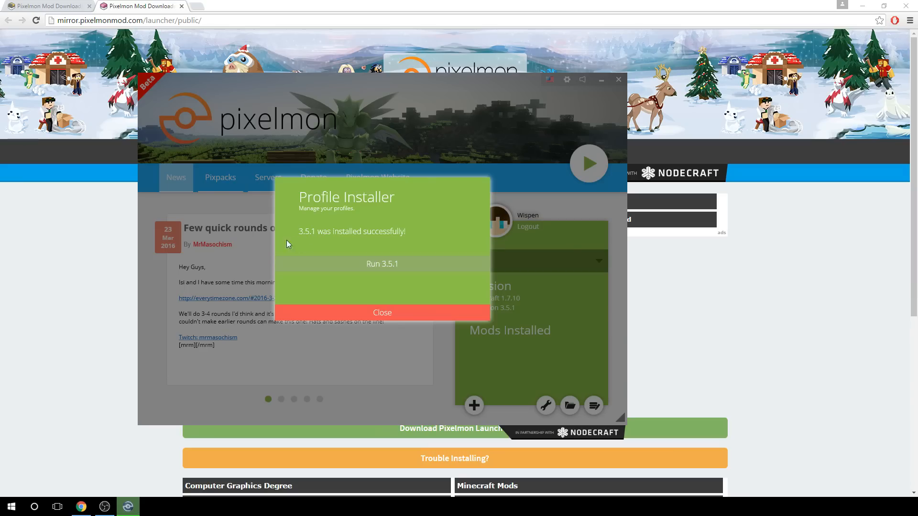
{"action": "mouse_move", "coordinate": [383, 269]}
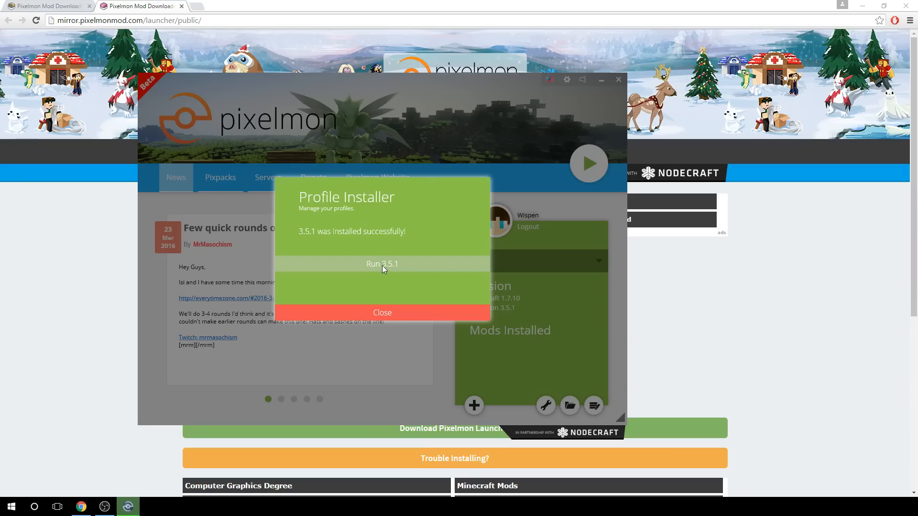
{"action": "left_click", "coordinate": [382, 312]}
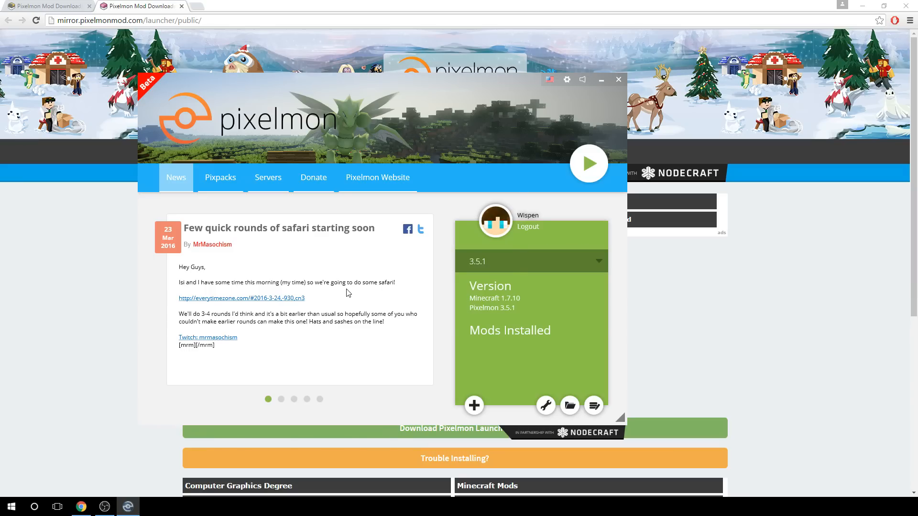
{"action": "left_click", "coordinate": [588, 163]}
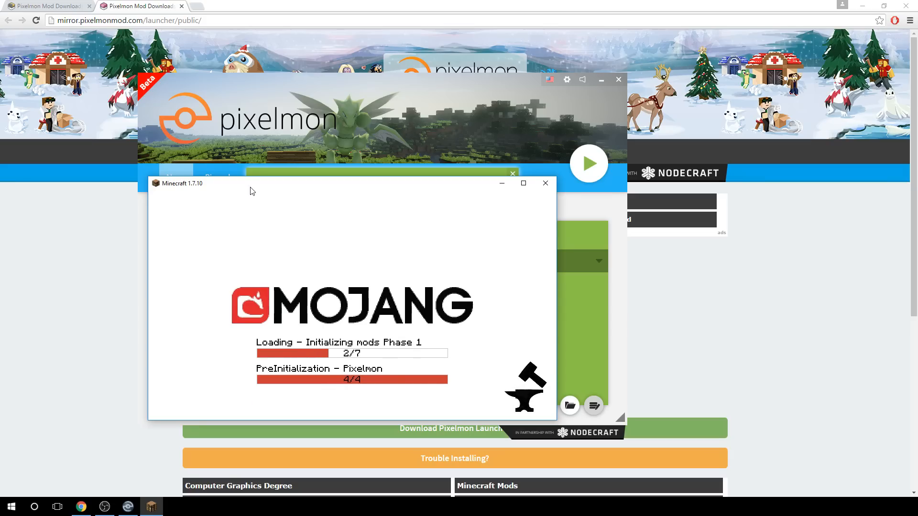
{"action": "mouse_move", "coordinate": [504, 339]}
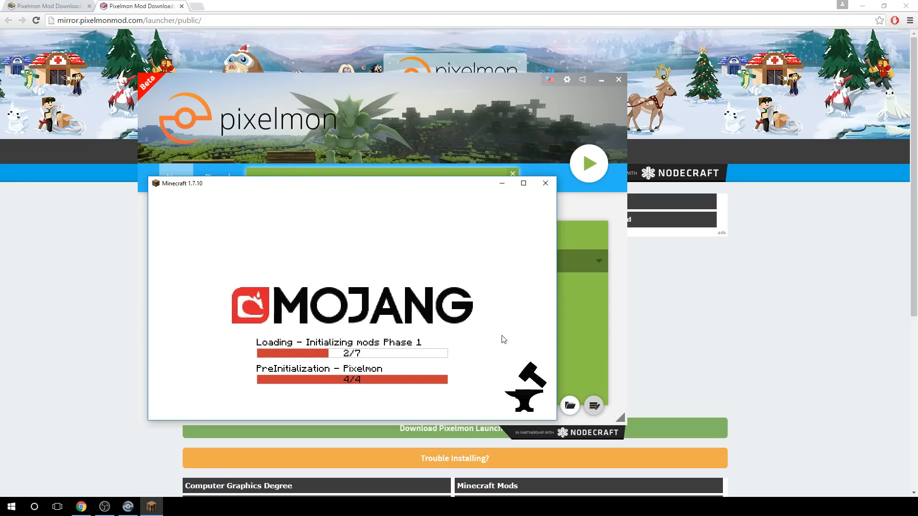
{"action": "mouse_move", "coordinate": [338, 358]}
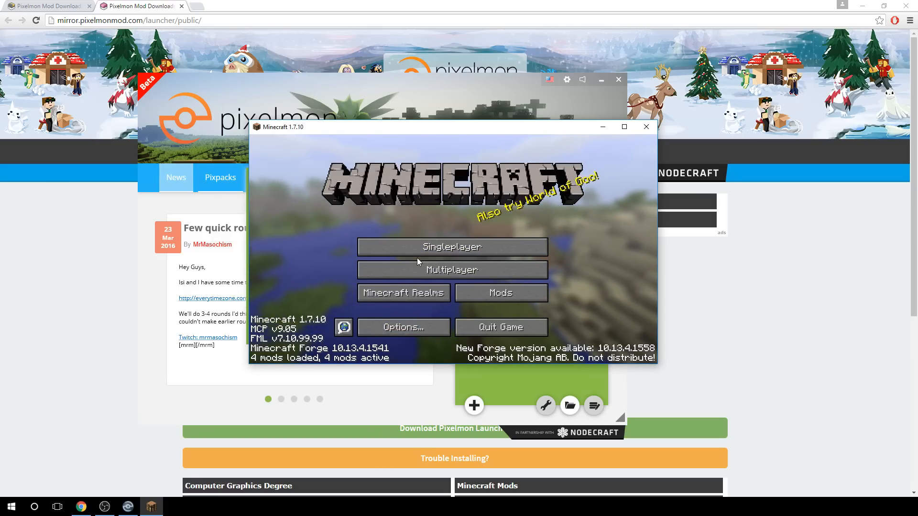
{"action": "left_click", "coordinate": [452, 270]}
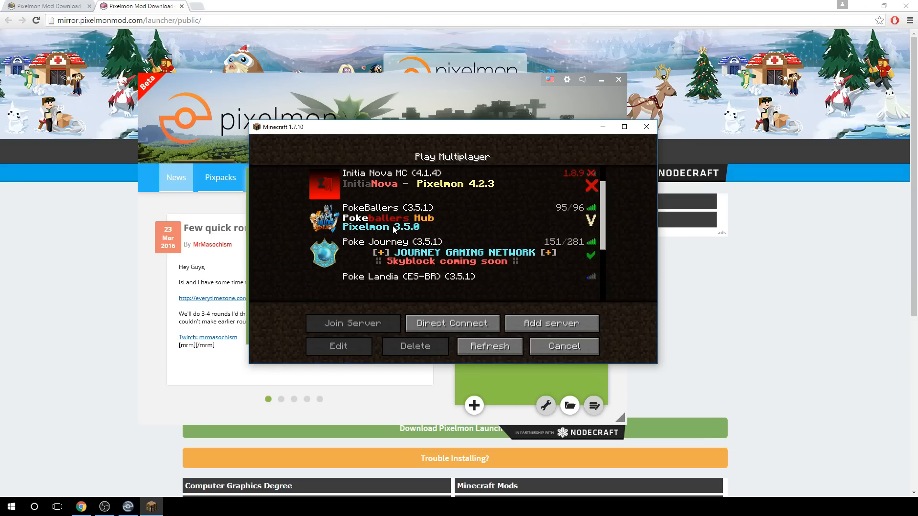
{"action": "left_click", "coordinate": [338, 346]}
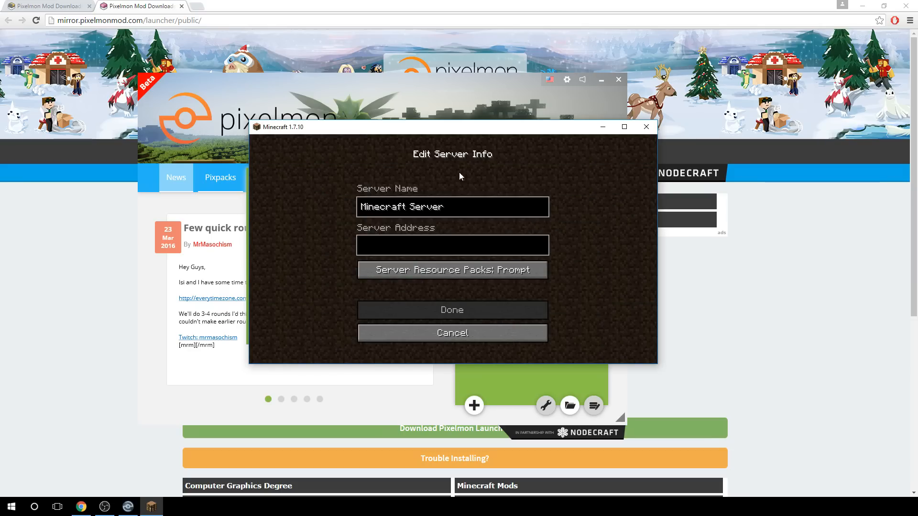
{"action": "mouse_move", "coordinate": [410, 272]}
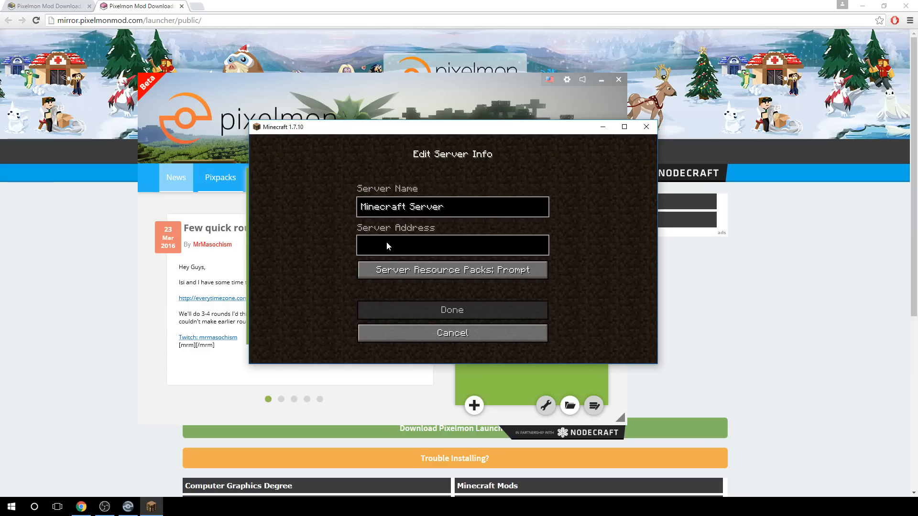
{"action": "left_click", "coordinate": [452, 333]}
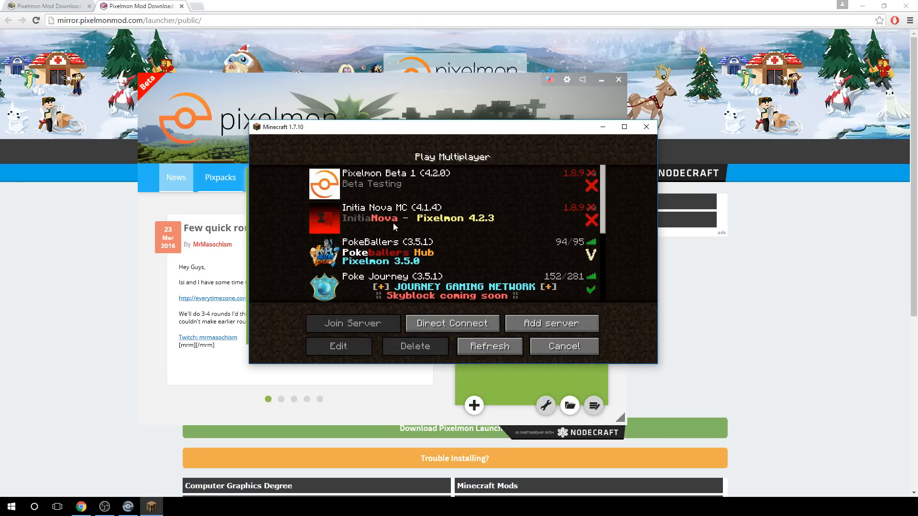
{"action": "mouse_move", "coordinate": [515, 342]}
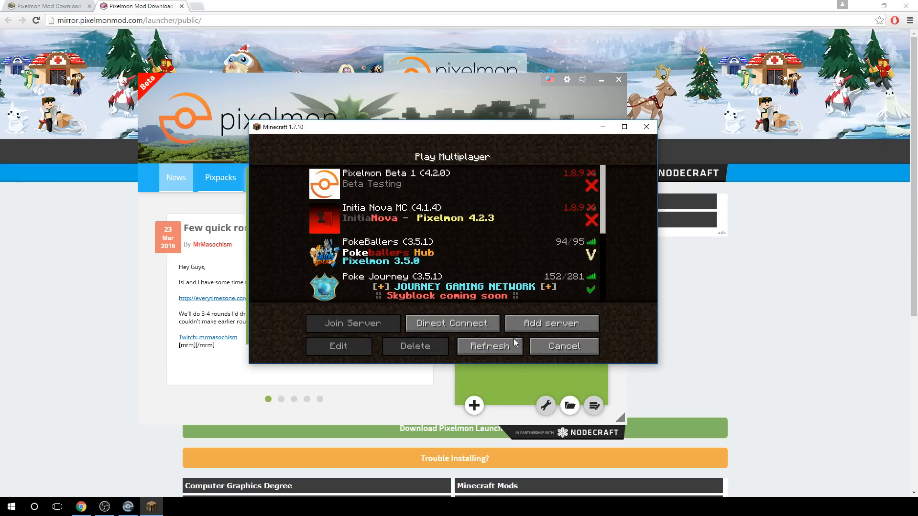
{"action": "left_click", "coordinate": [564, 346]}
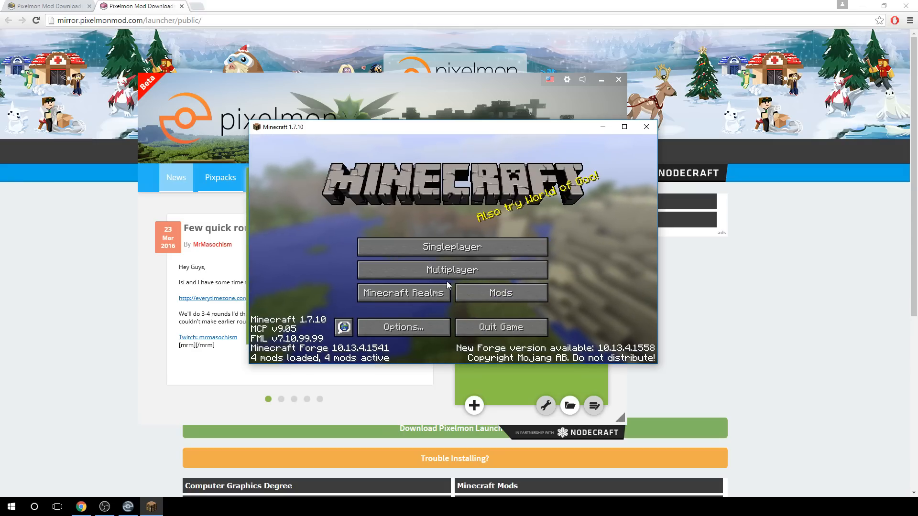